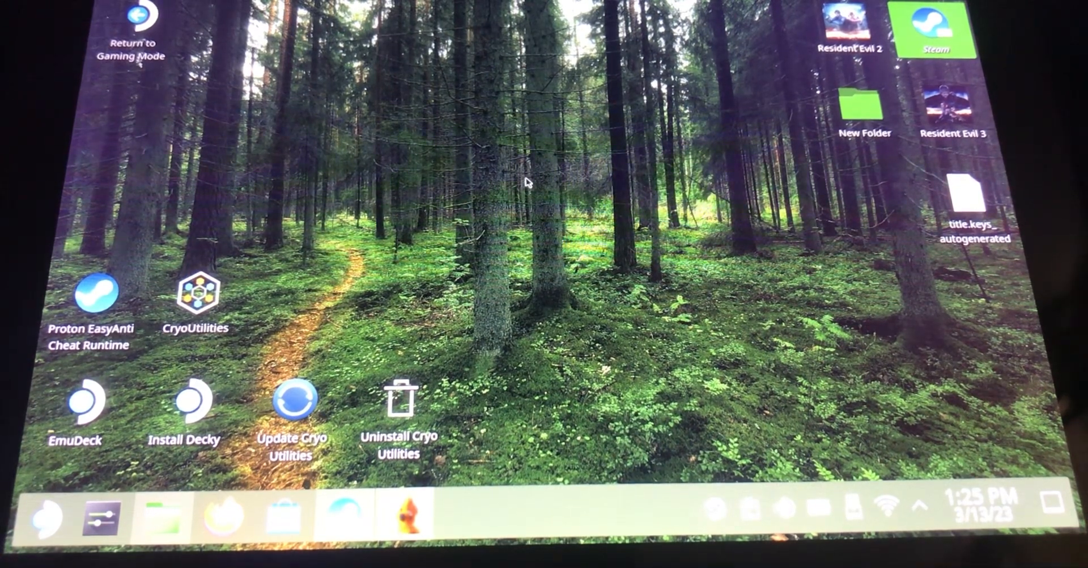
mouse_move(466, 186)
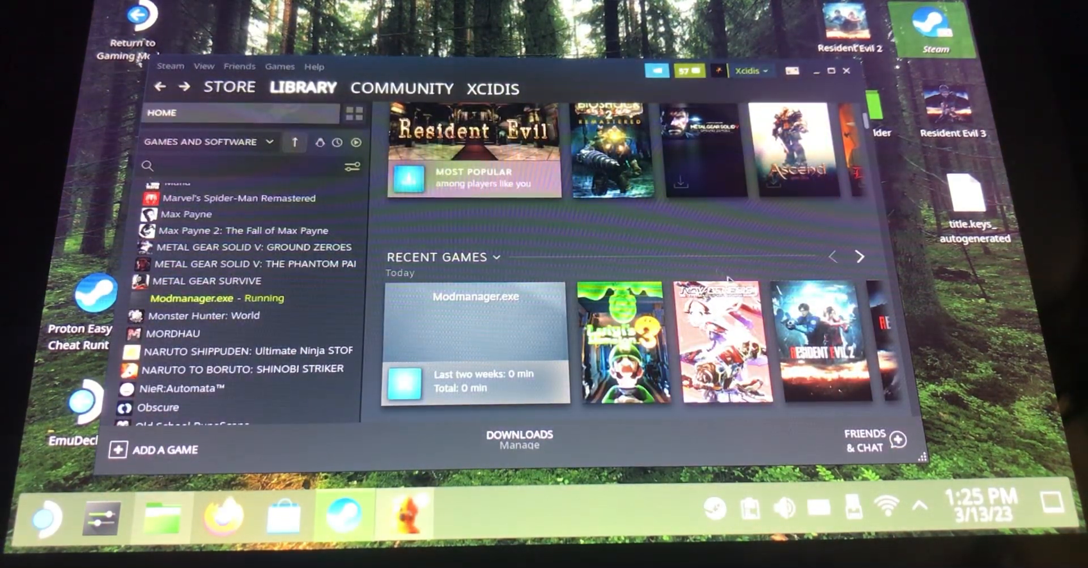
mouse_move(676, 340)
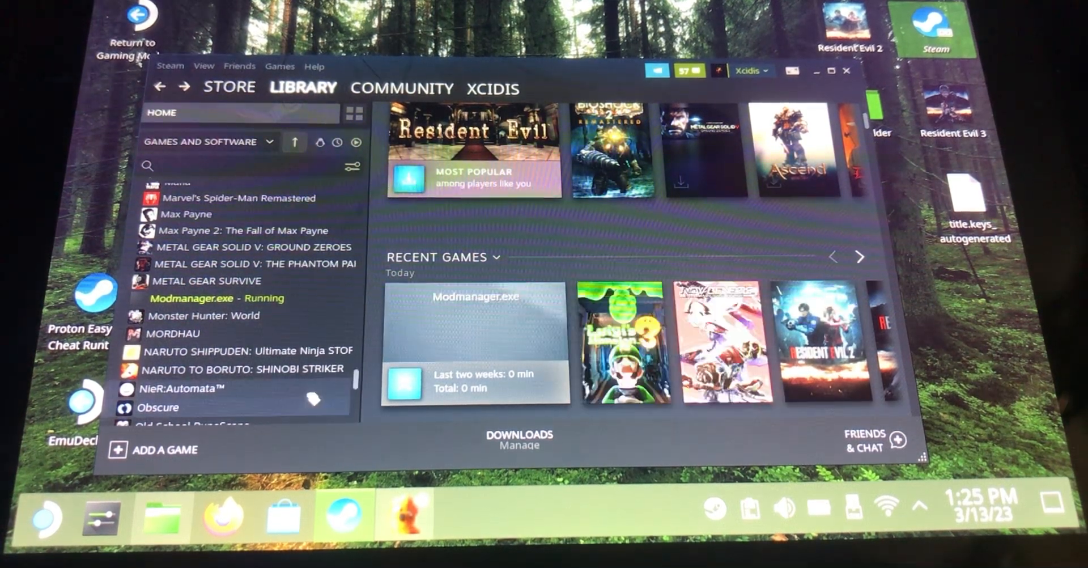
Step: Bring up the Dolphin file manager alongside Steam's library where Modmanager.exe is running
left_click(160, 516)
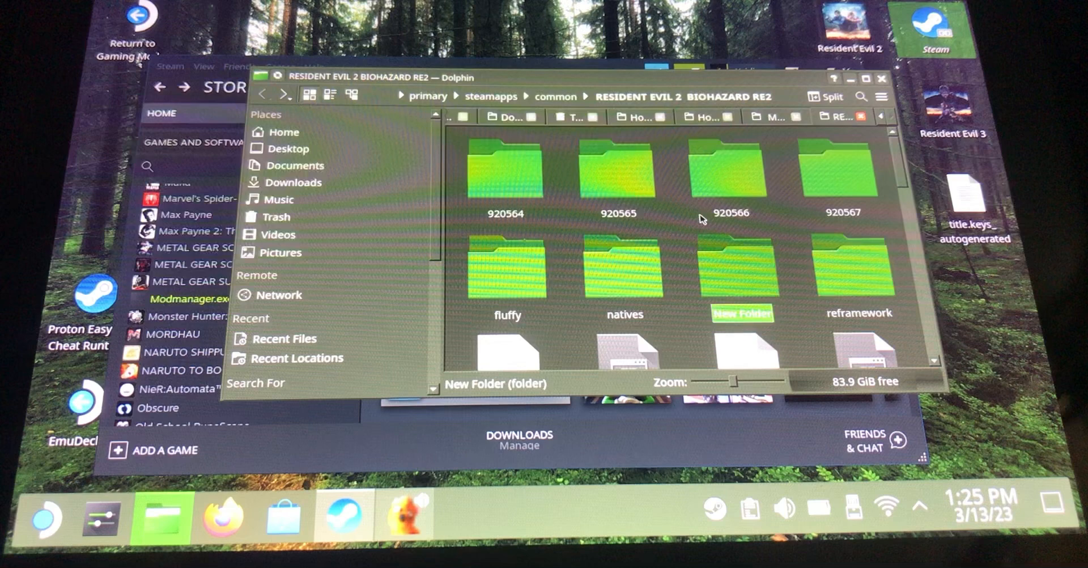
Step: Return from the Resident Evil 2 install folder to Steam's Modmanager.exe library page
left_click(729, 170)
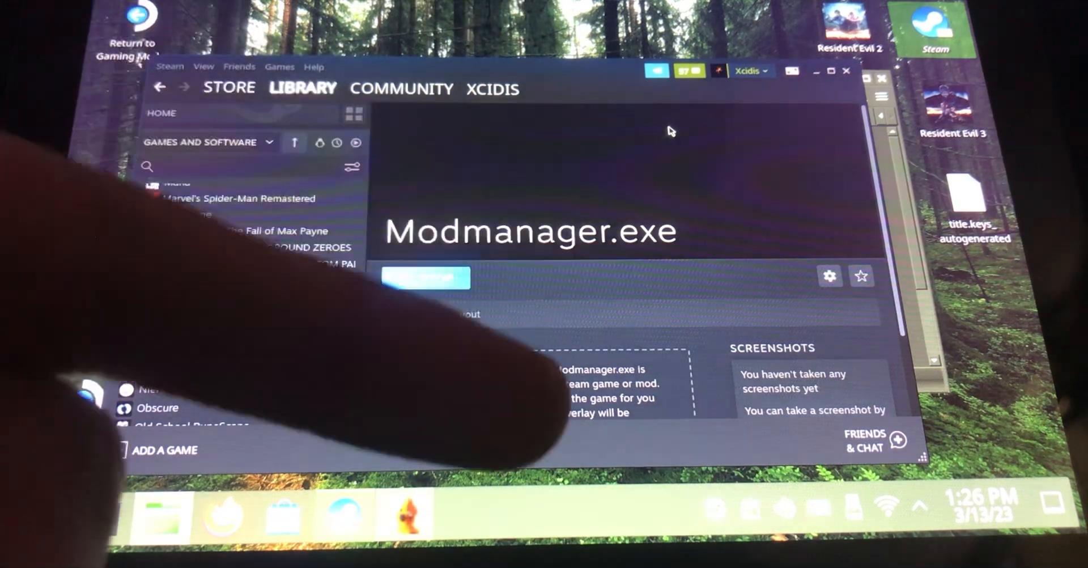
Step: Select the running Modmanager.exe entry in Steam's library list
left_click(425, 277)
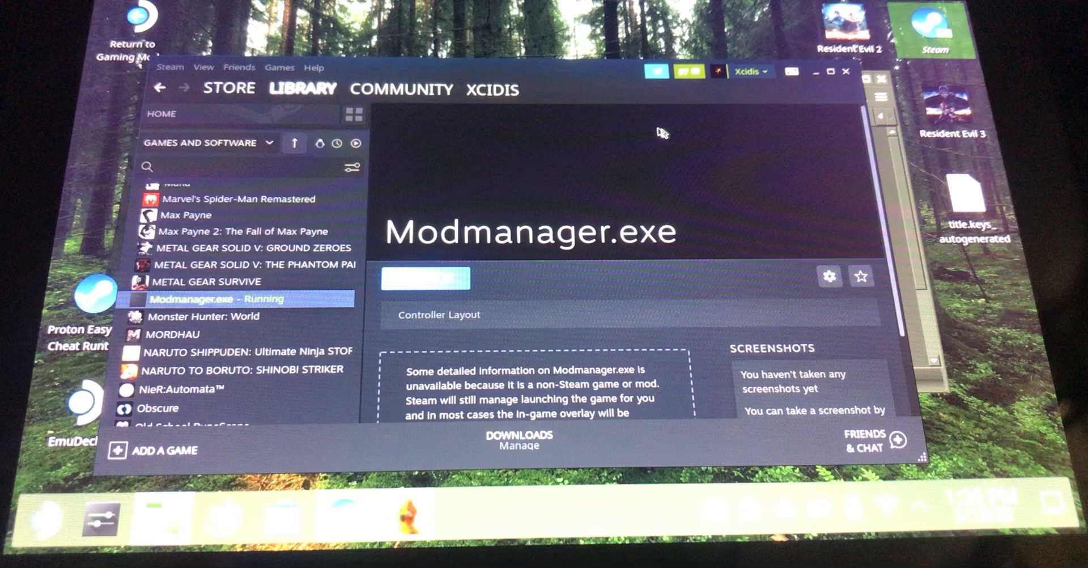
mouse_move(545, 169)
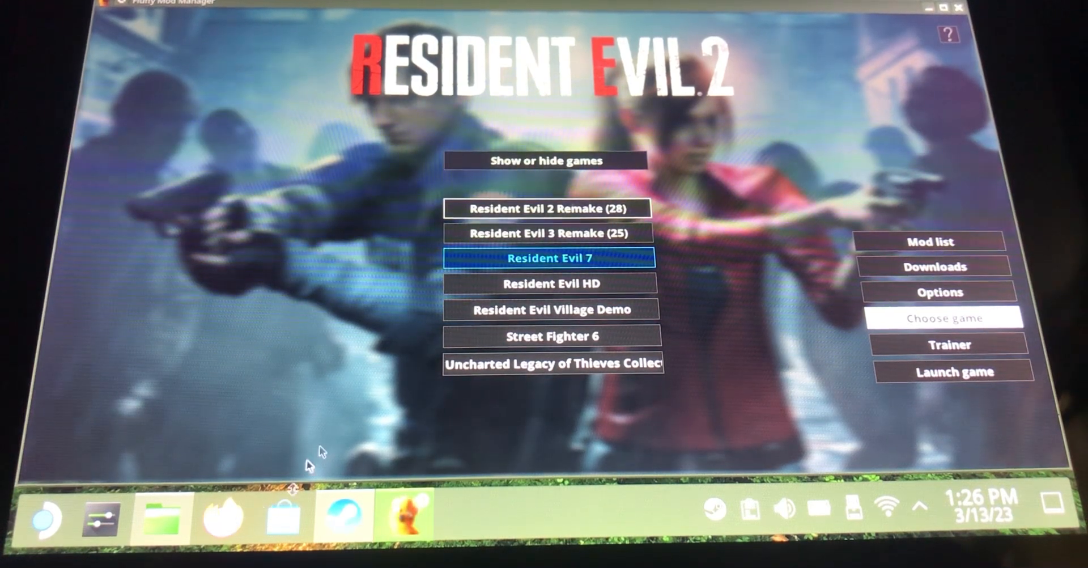
Step: Choose Street Fighter 6 and bring up its game-executable picker via Define game path
left_click(552, 335)
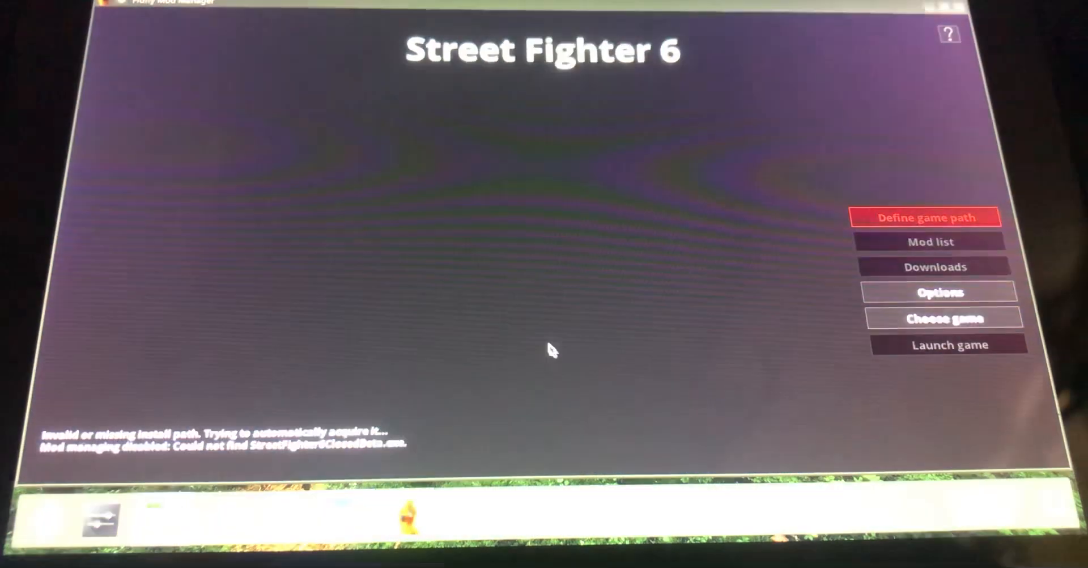
mouse_move(865, 192)
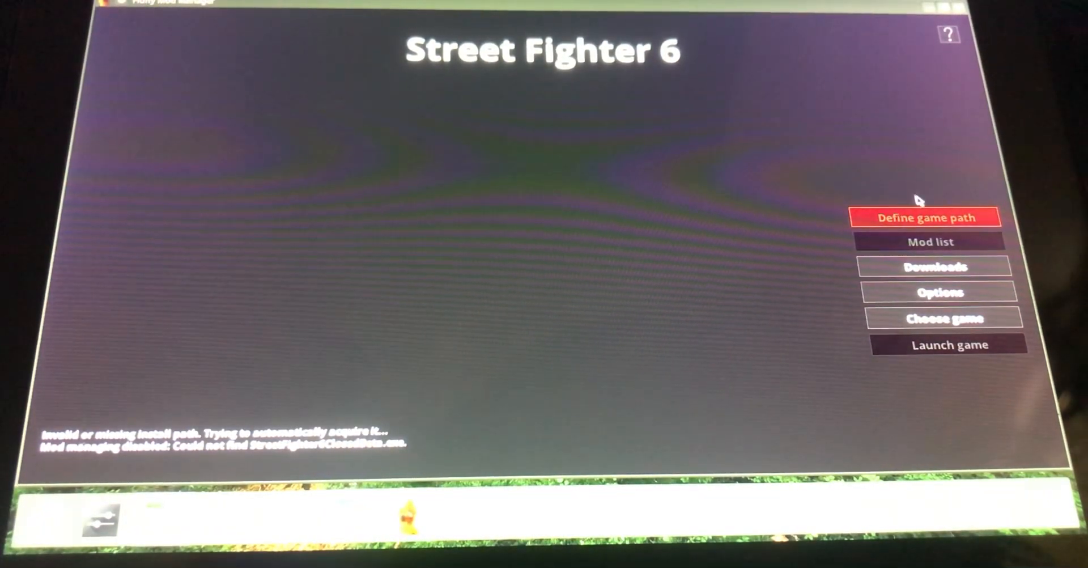
left_click(924, 216)
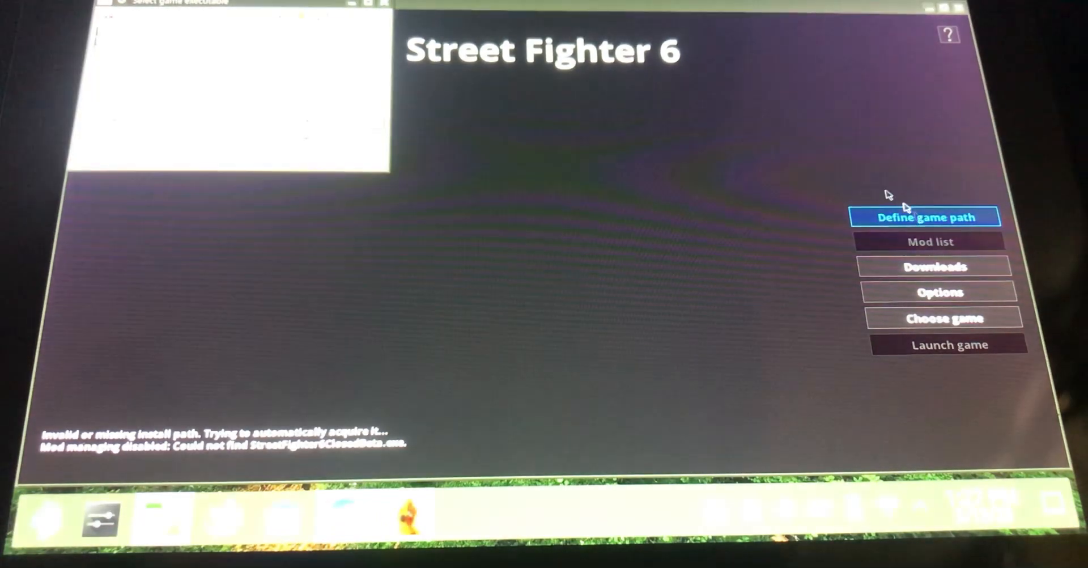
left_click(926, 217)
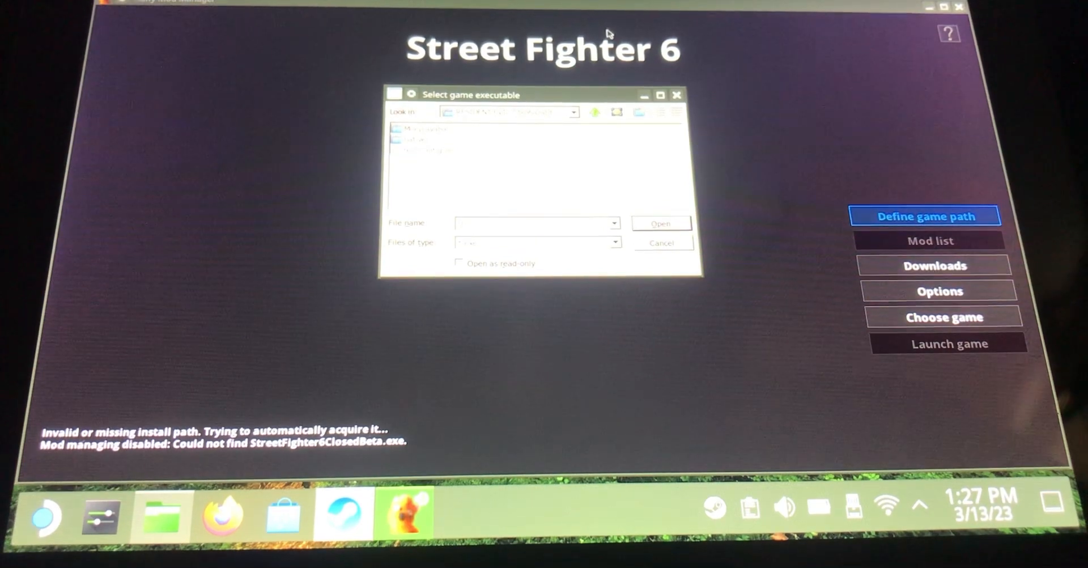
Step: Point the executable picker's Look in location at the common games folder
left_click(573, 112)
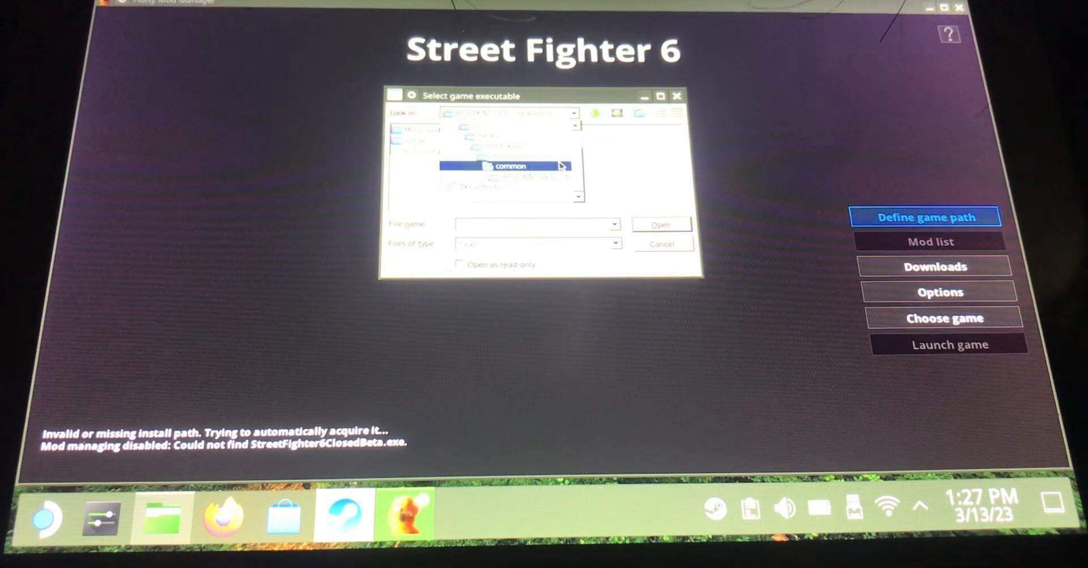
double_click(506, 166)
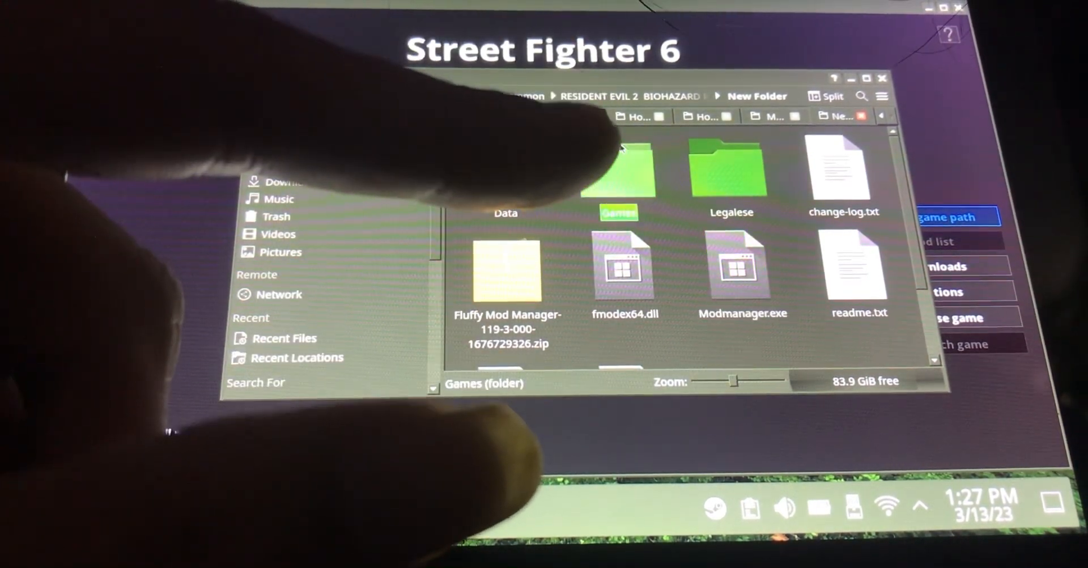
Step: Enter the Games folder showing the RE2R, RE3R, RE7 and SF6 folders
double_click(619, 173)
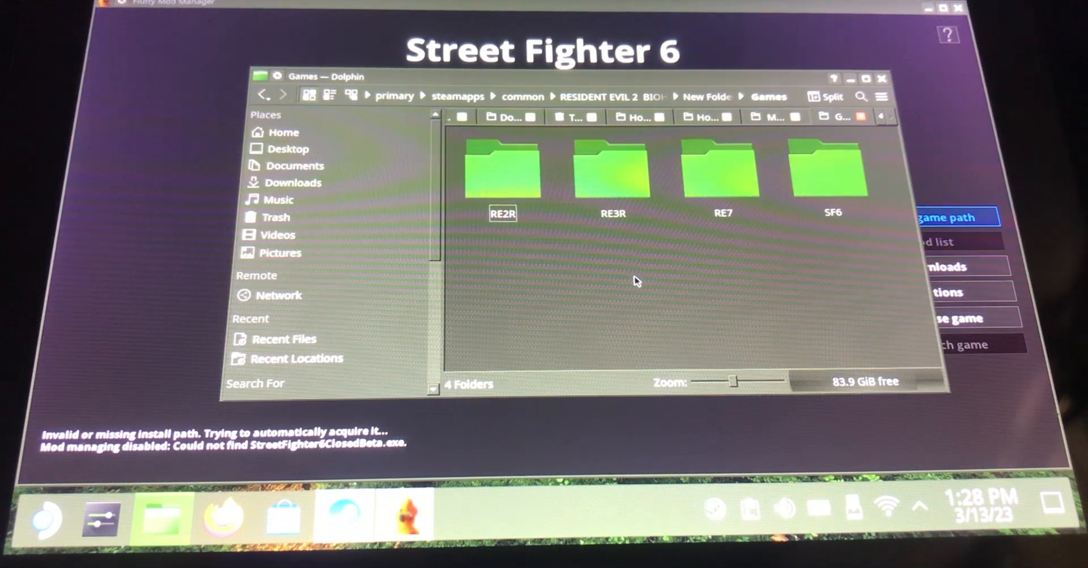
mouse_move(582, 347)
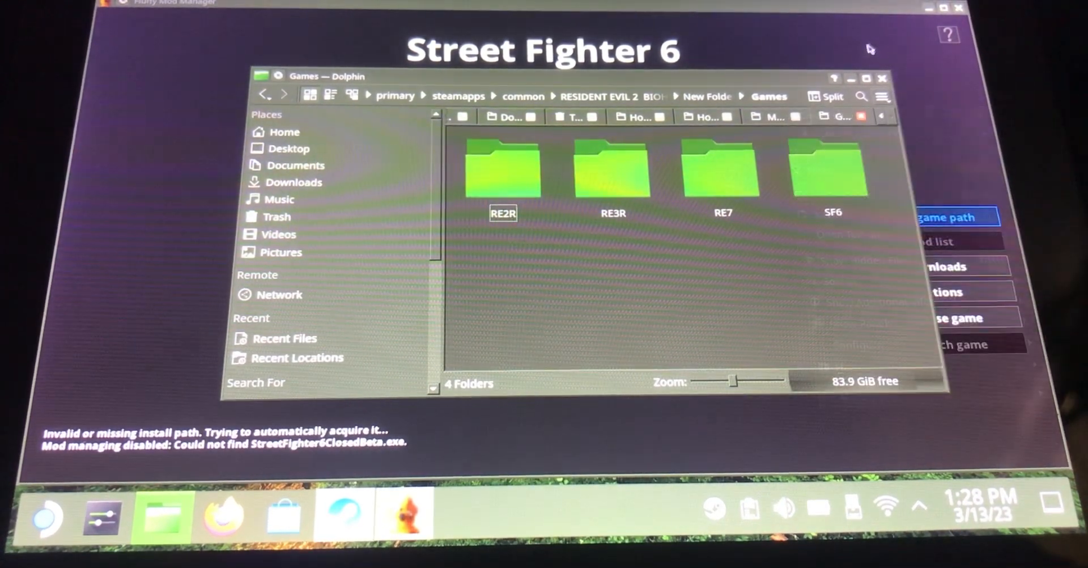
left_click(925, 217)
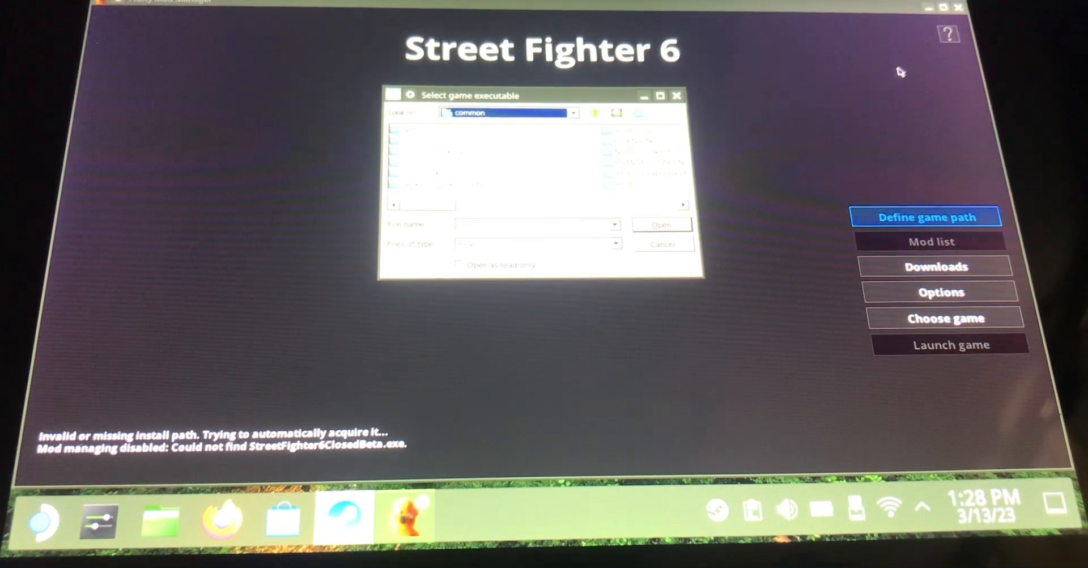
mouse_move(690, 310)
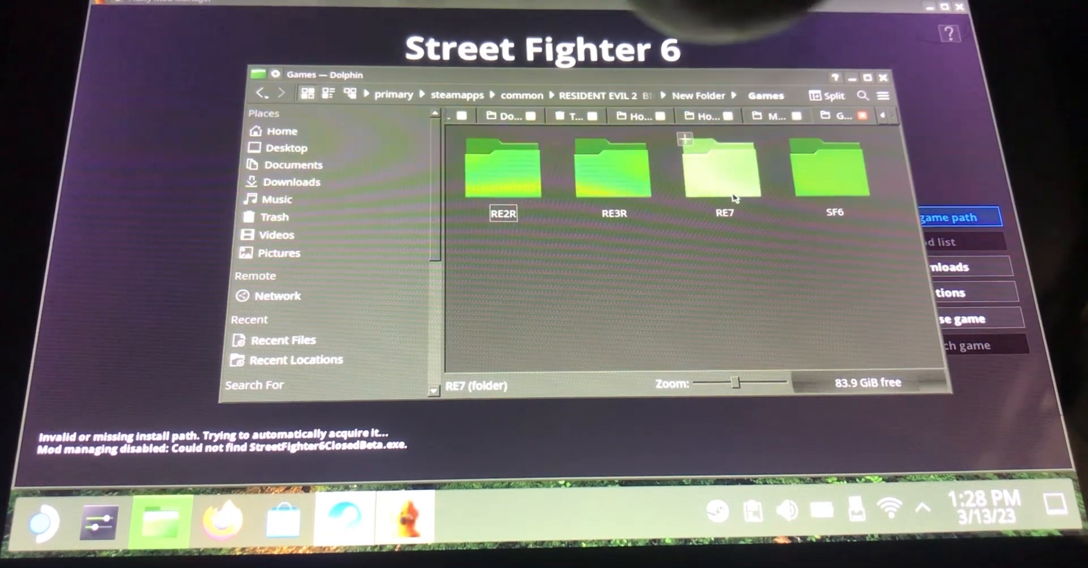
Step: Verify RE7's Mods folder is empty, then close Dolphin
left_click(724, 174)
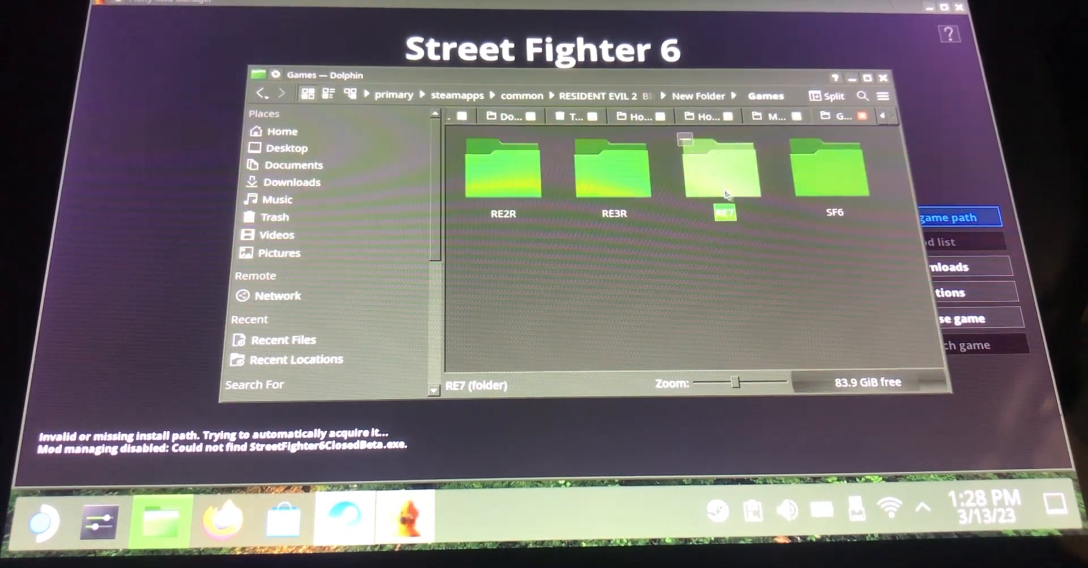
double_click(724, 170)
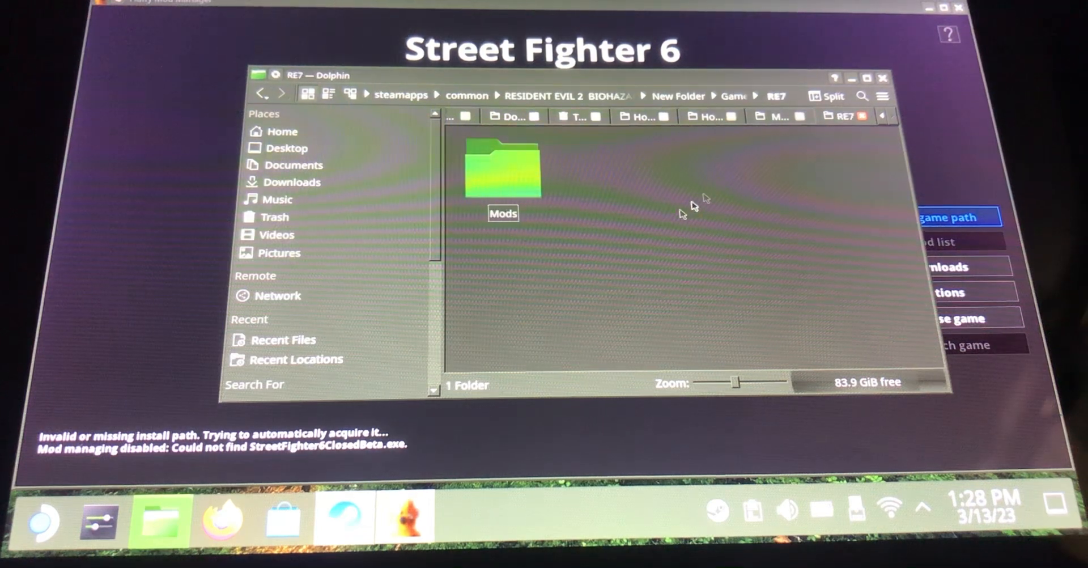
left_click(503, 170)
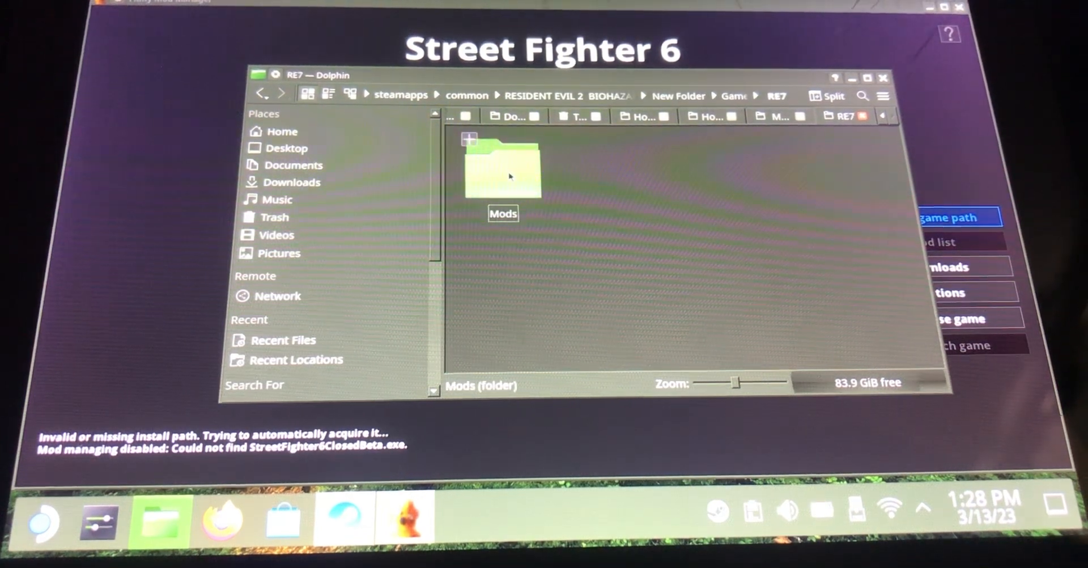
double_click(502, 170)
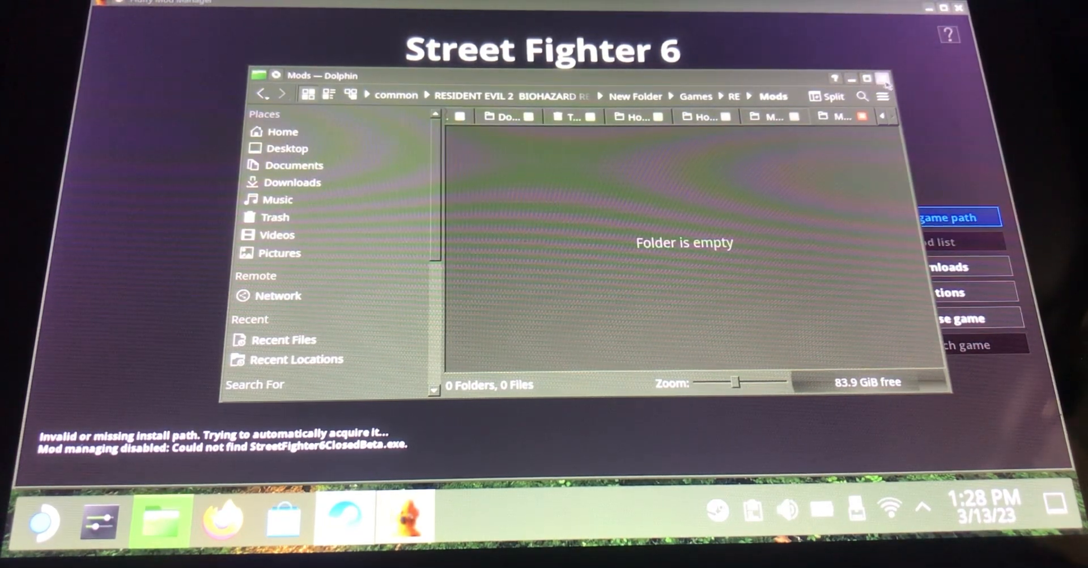
left_click(926, 217)
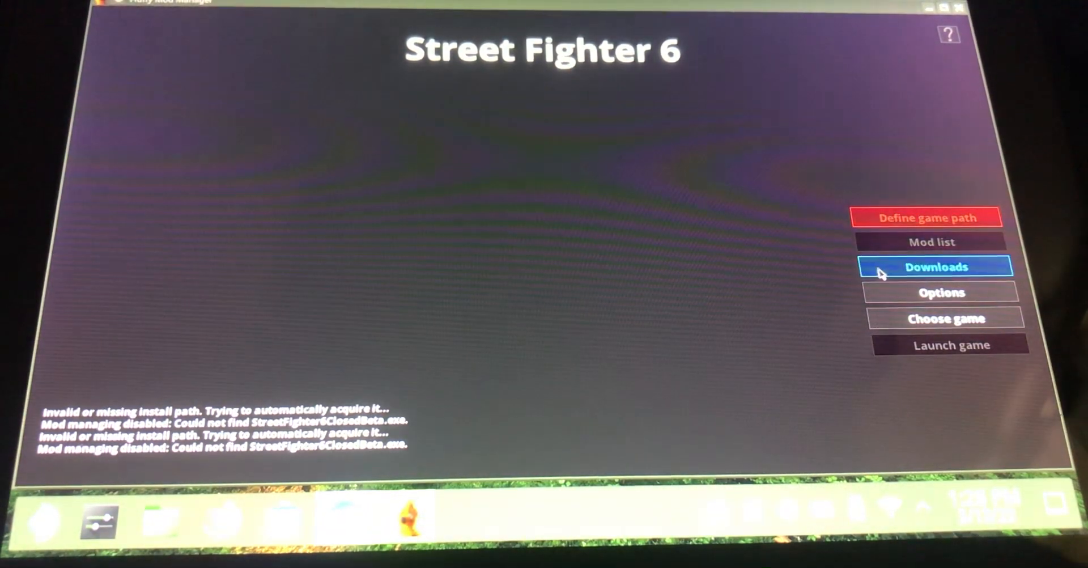
left_click(945, 318)
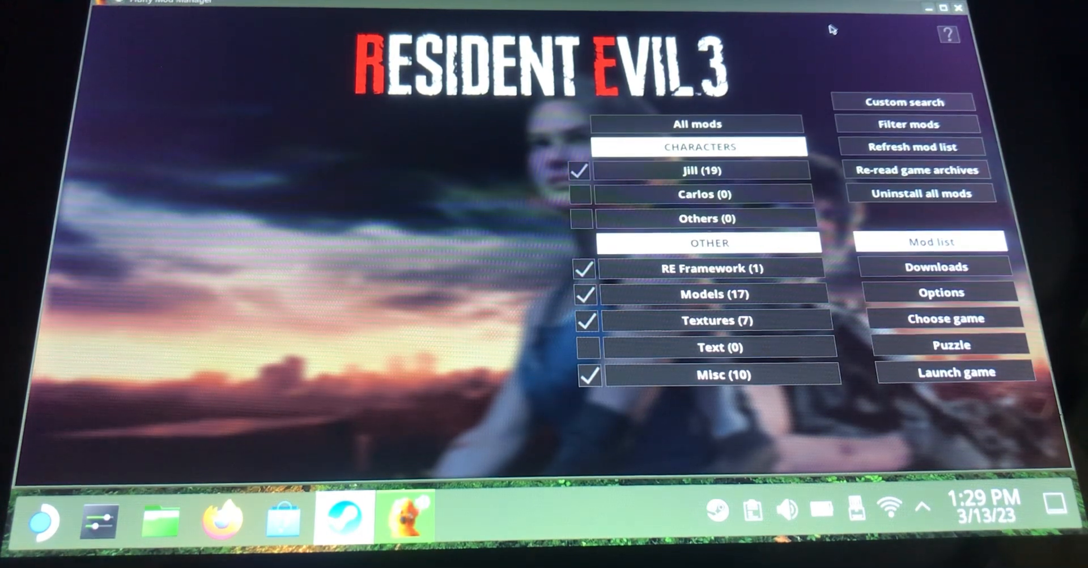
mouse_move(885, 10)
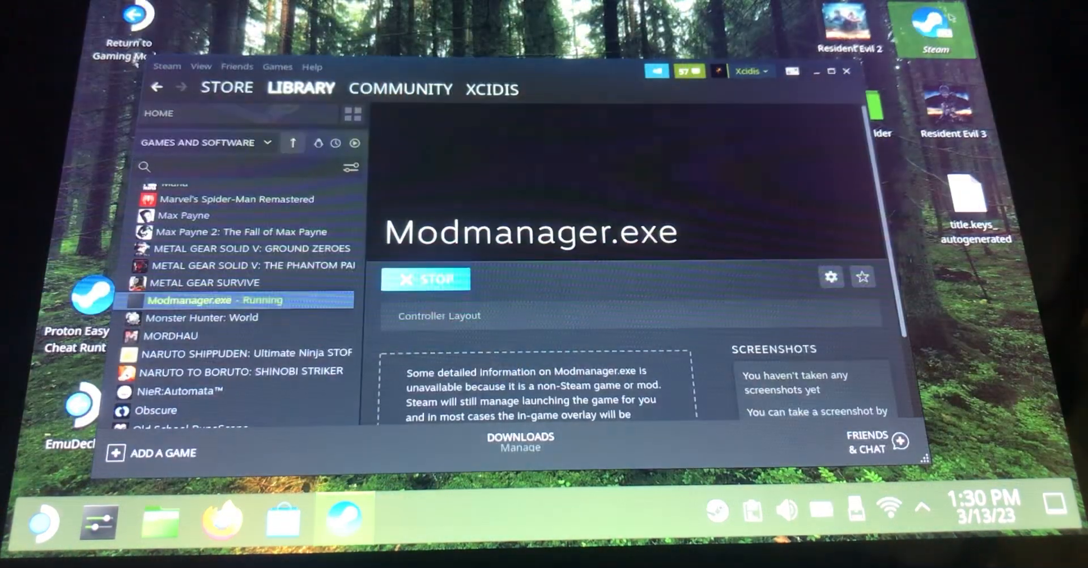
Step: Stop the running Modmanager.exe from its Steam library page
left_click(425, 279)
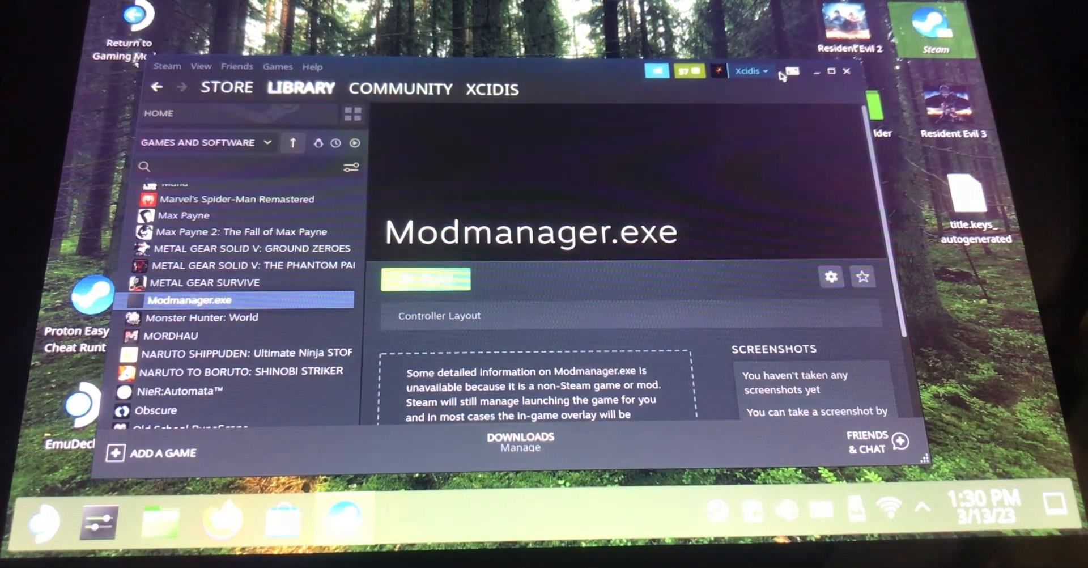